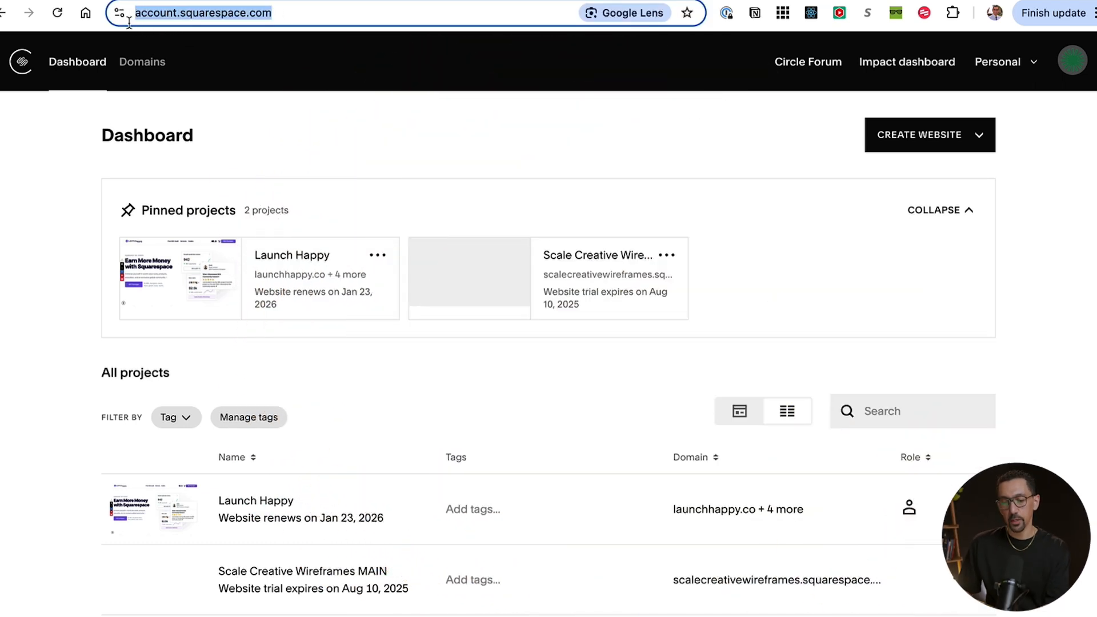
pyautogui.moveTo(119, 12)
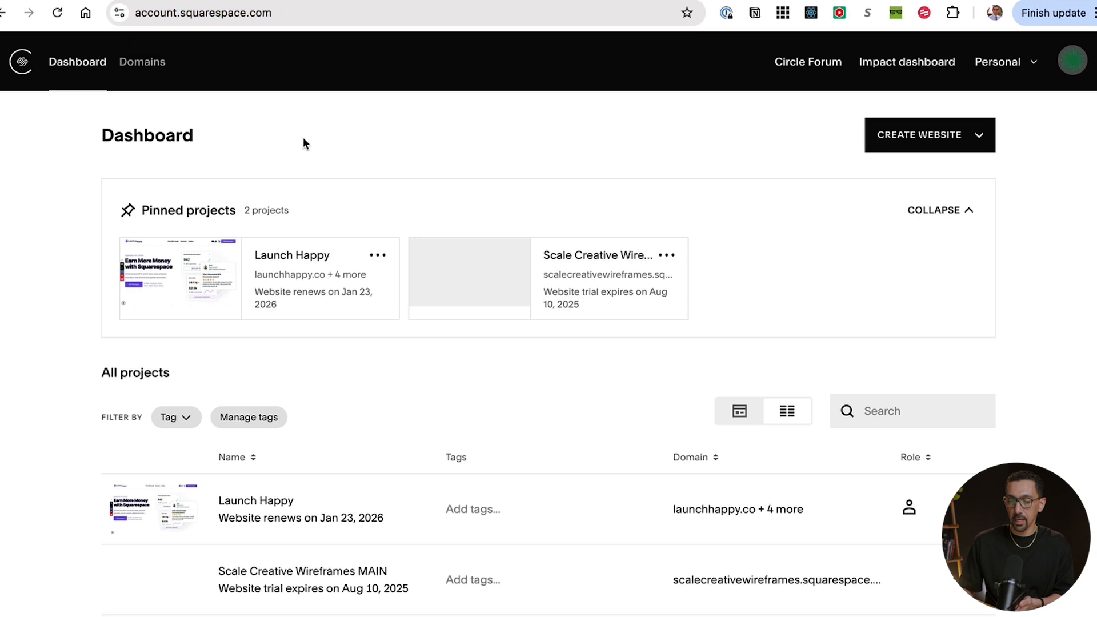
pyautogui.moveTo(142, 66)
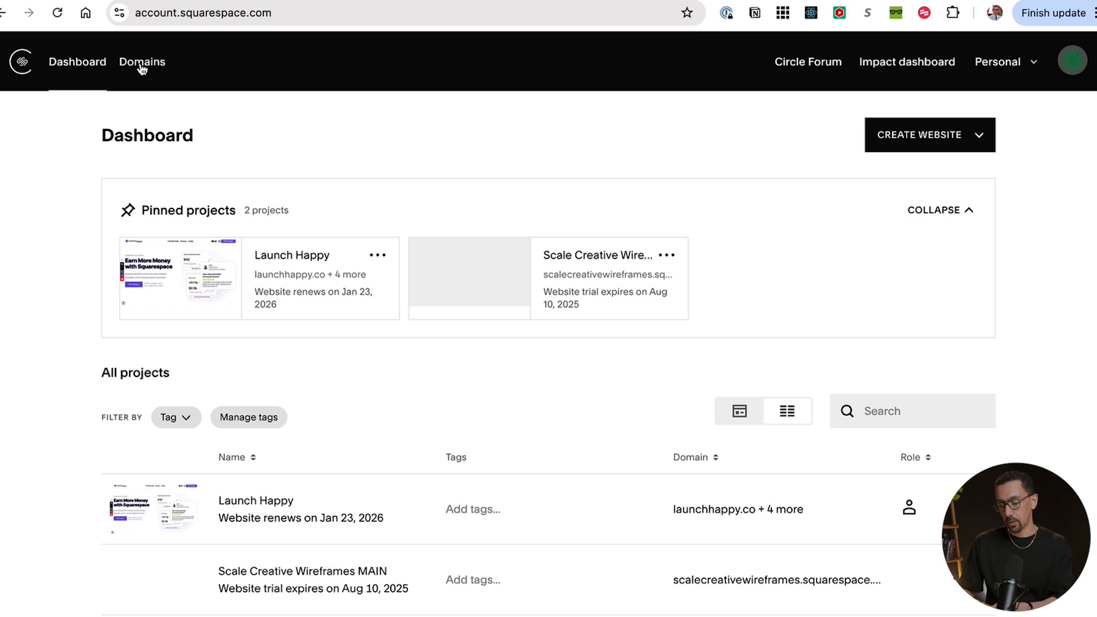
# - Duplicate the Scale Creative Wireframes MAIN website and confirm the copy
pyautogui.scroll(-3)
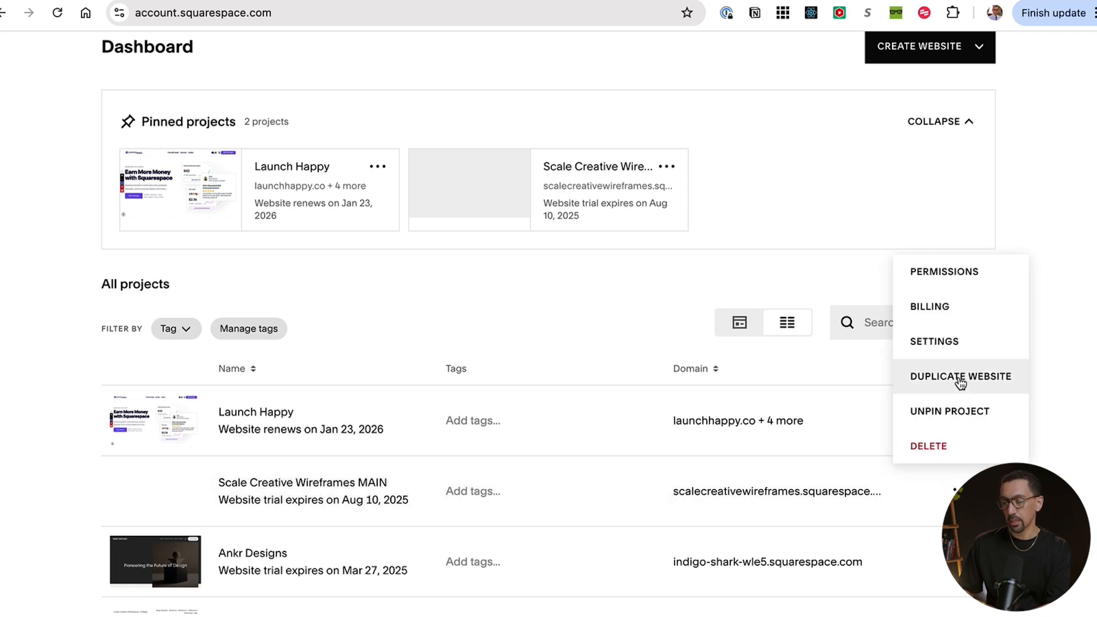
pyautogui.click(960, 376)
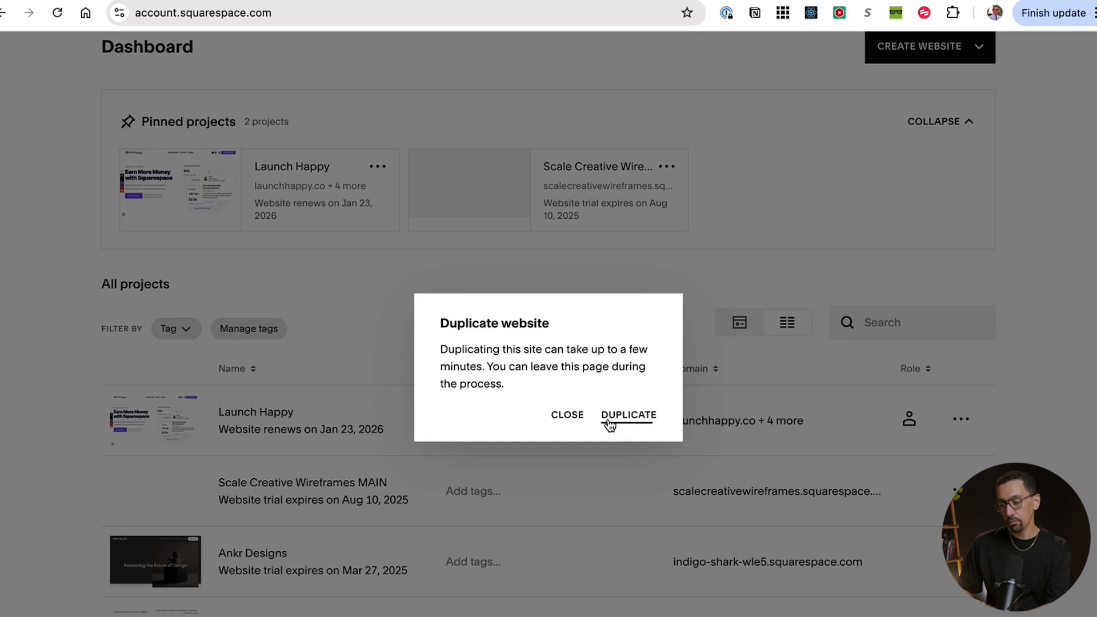
pyautogui.click(628, 414)
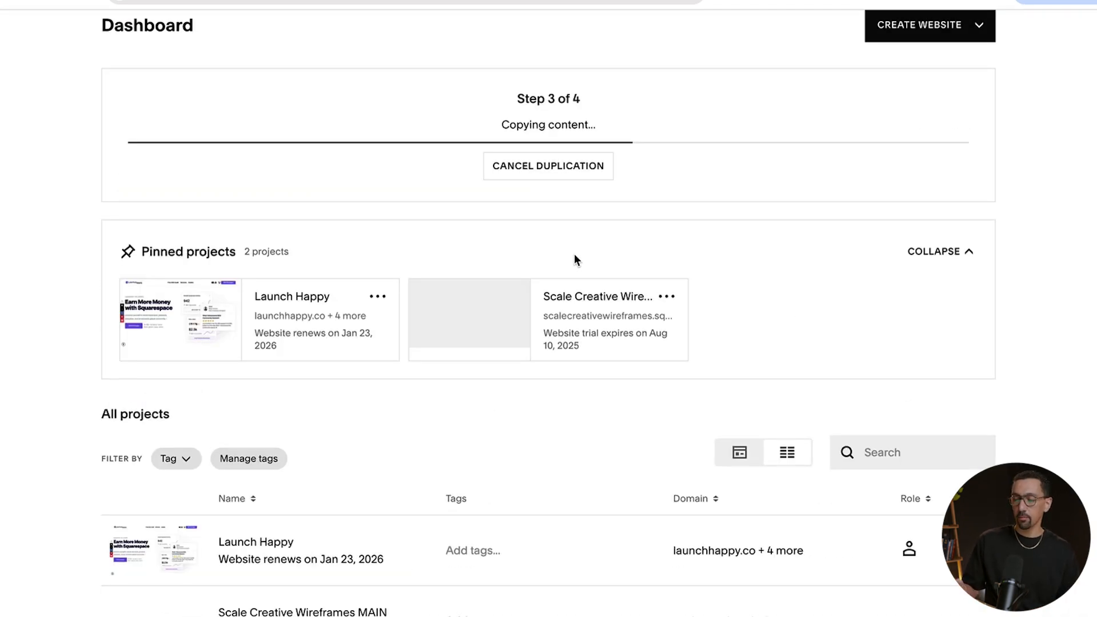
pyautogui.moveTo(572, 101)
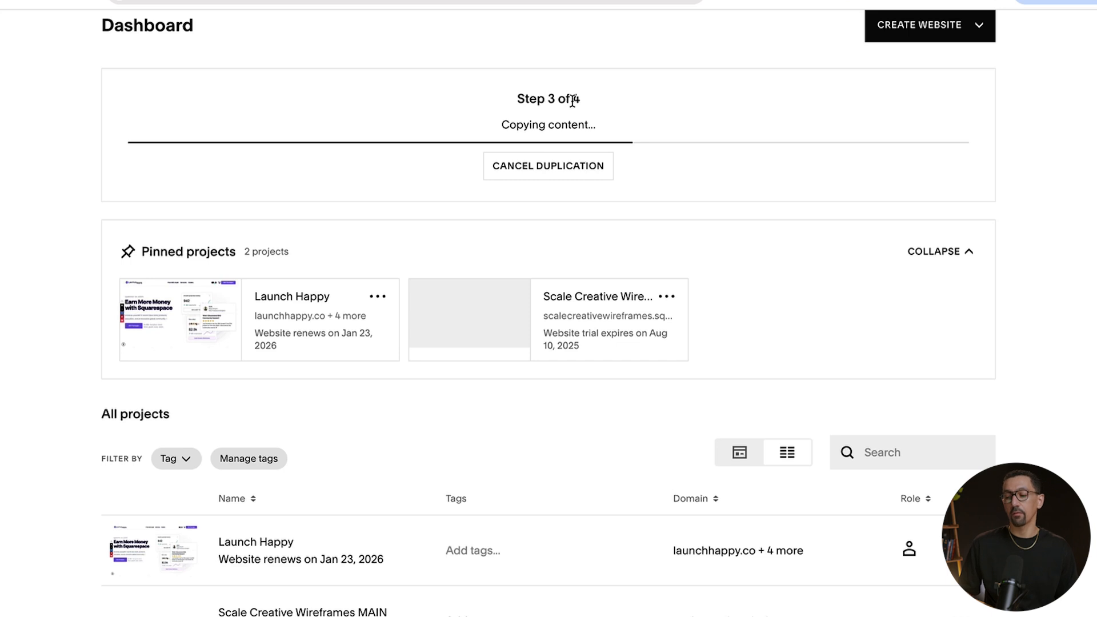
pyautogui.moveTo(567, 102)
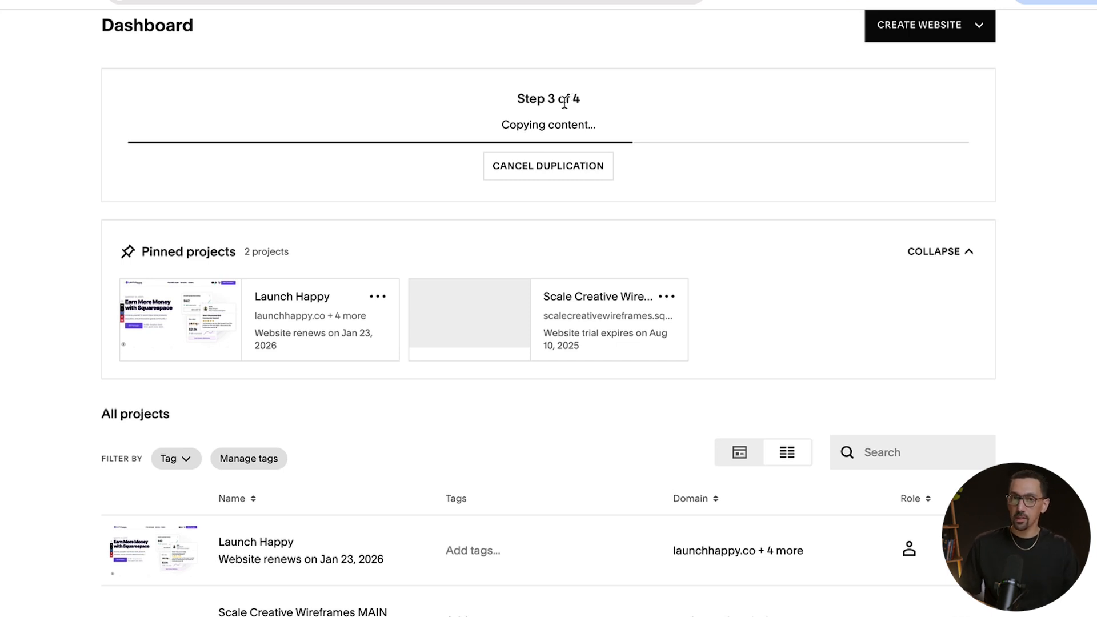
# - Scroll the dashboard project list while the 'Copying content' duplication finishes
pyautogui.scroll(-3)
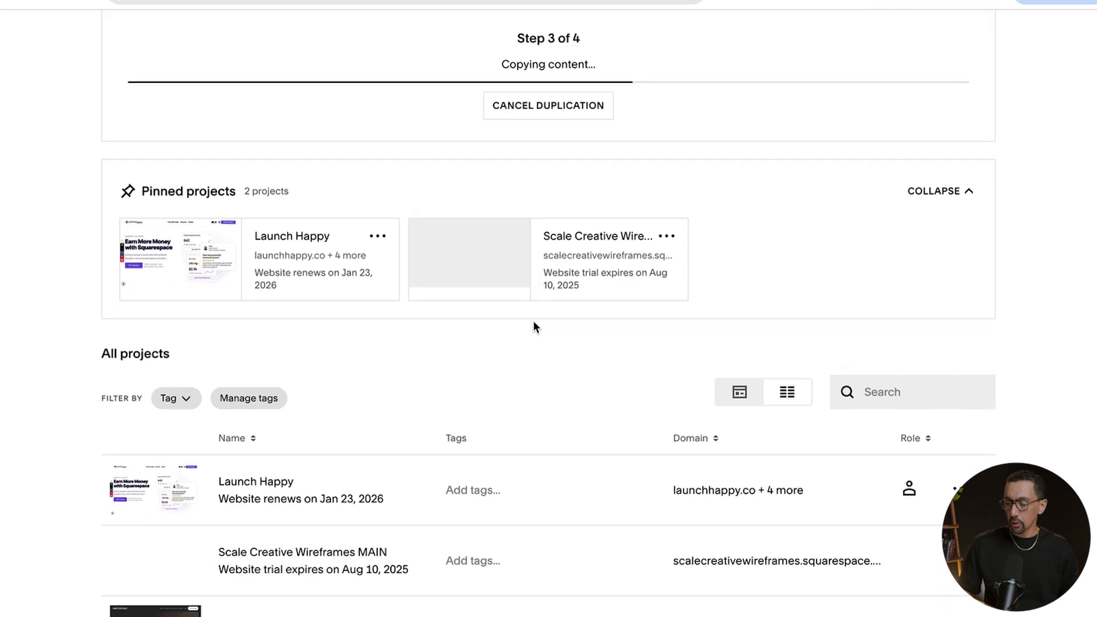
pyautogui.scroll(-3)
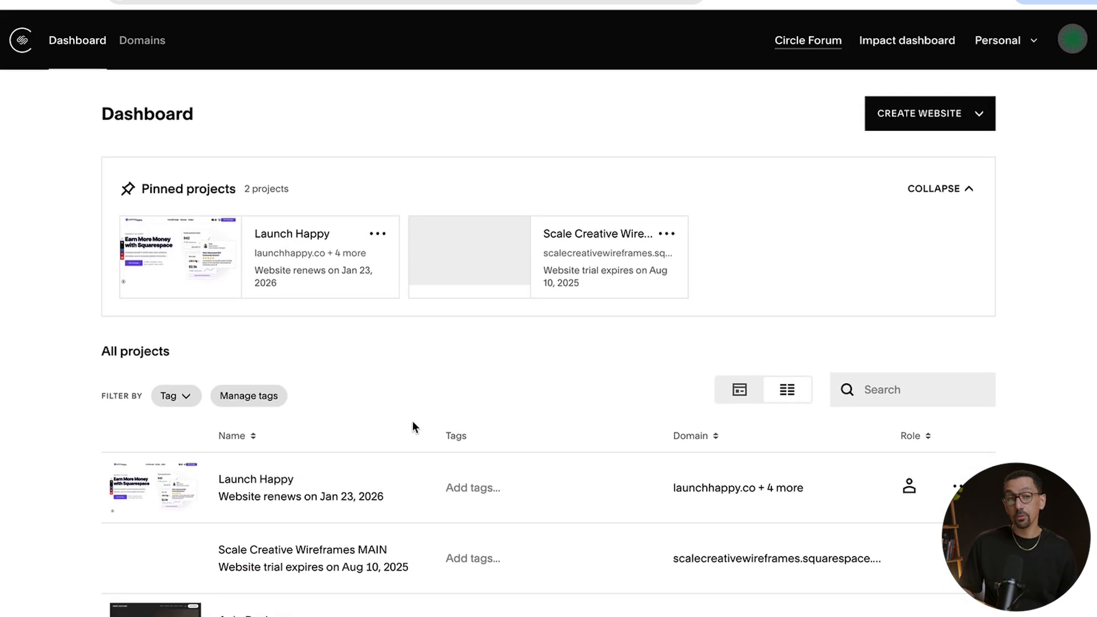
pyautogui.scroll(-3)
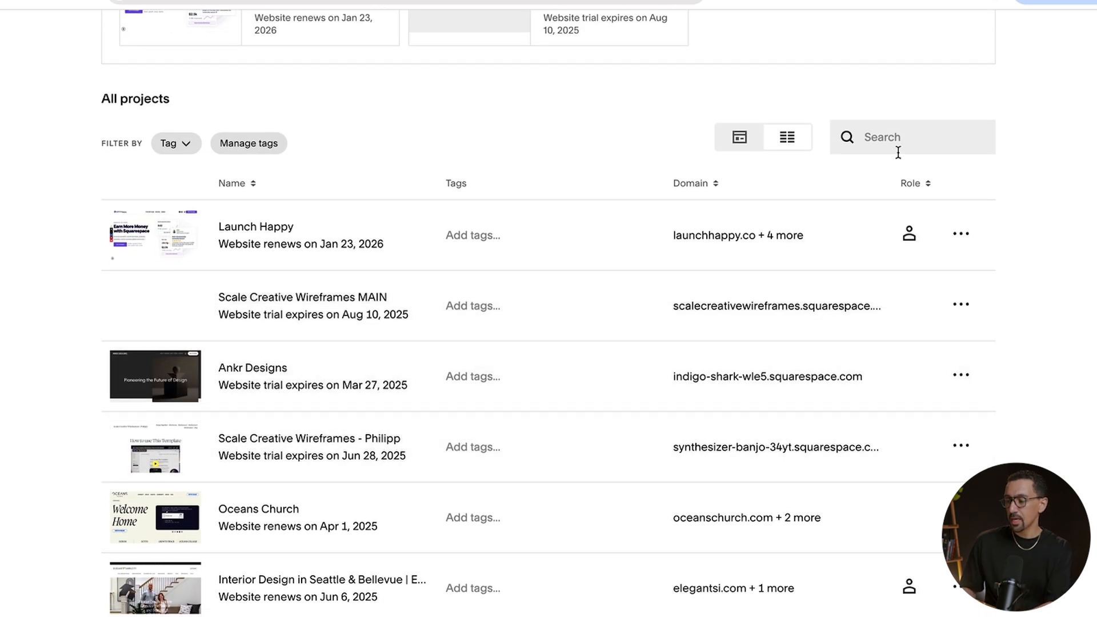
pyautogui.moveTo(888, 137)
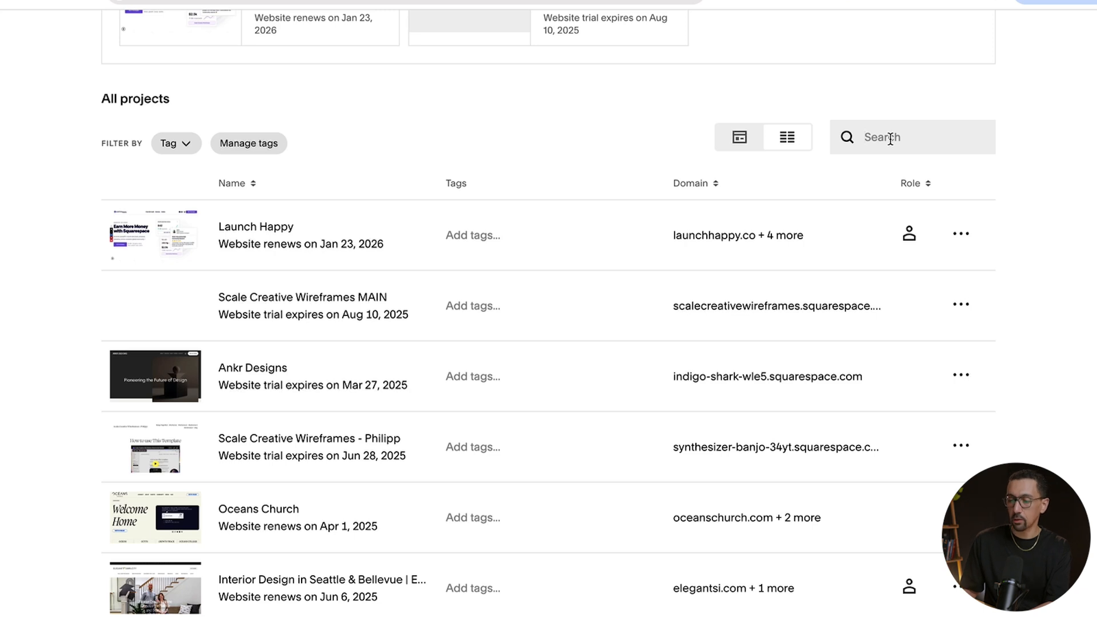
# - Search All projects for 'scale' and scroll through the Scale Creative Wireframes results
pyautogui.write('scale')
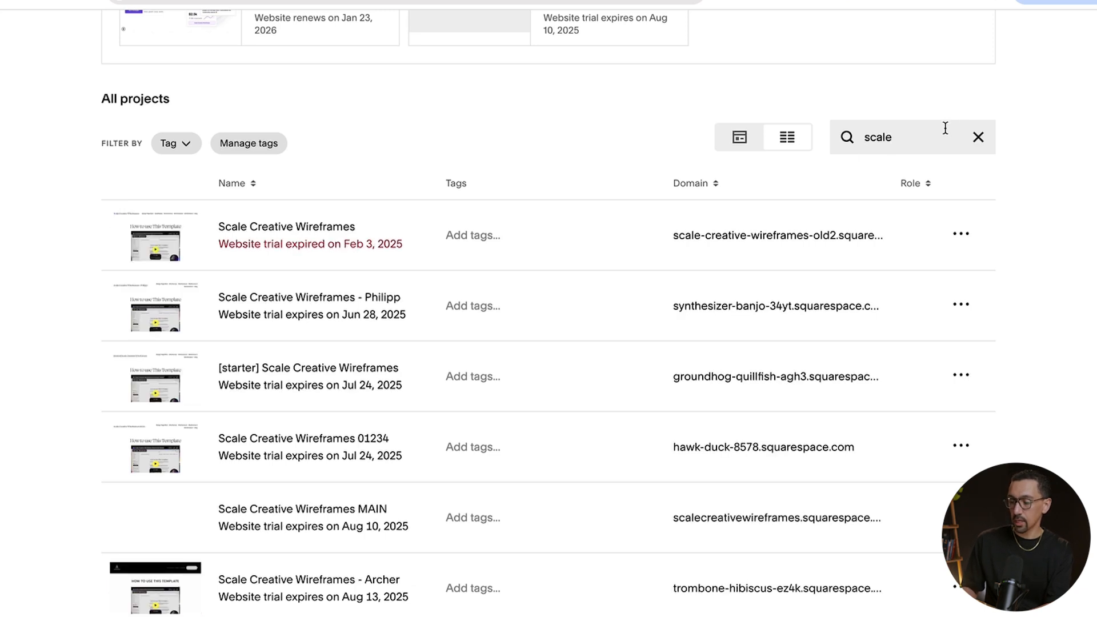
pyautogui.scroll(-3)
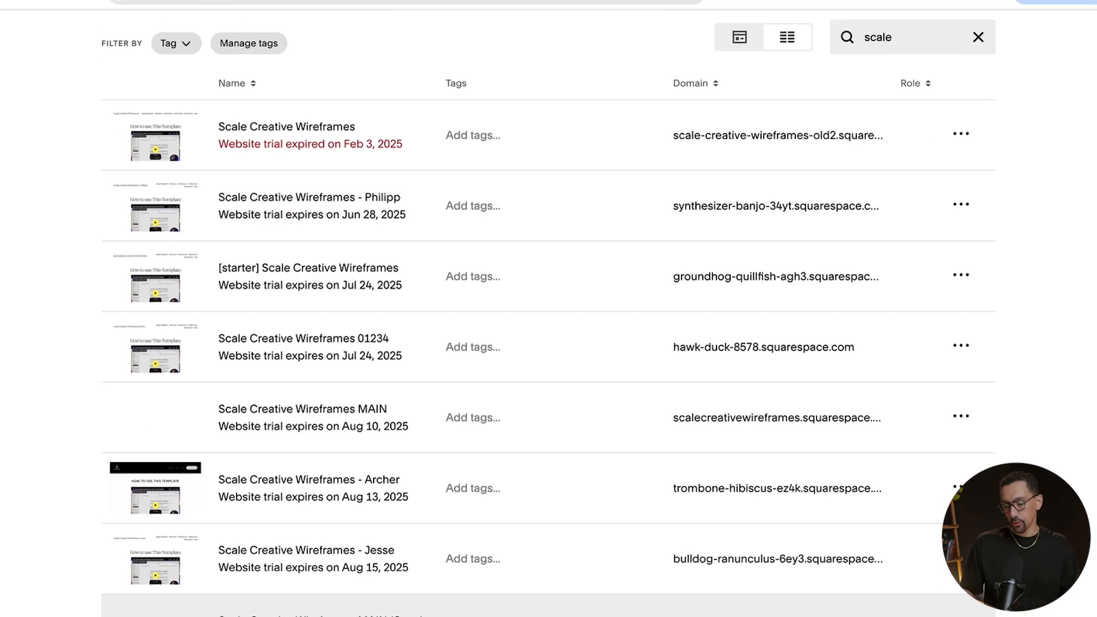